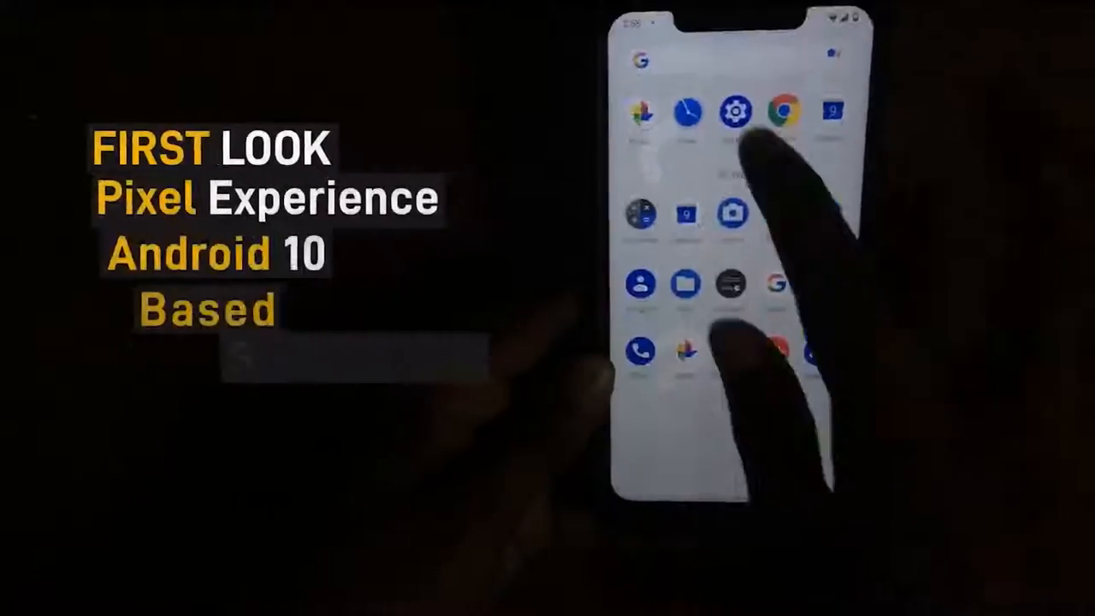
- Launch Settings from the app drawer and go to Hotspot & tethering
{"action": "left_click", "coordinate": [734, 111]}
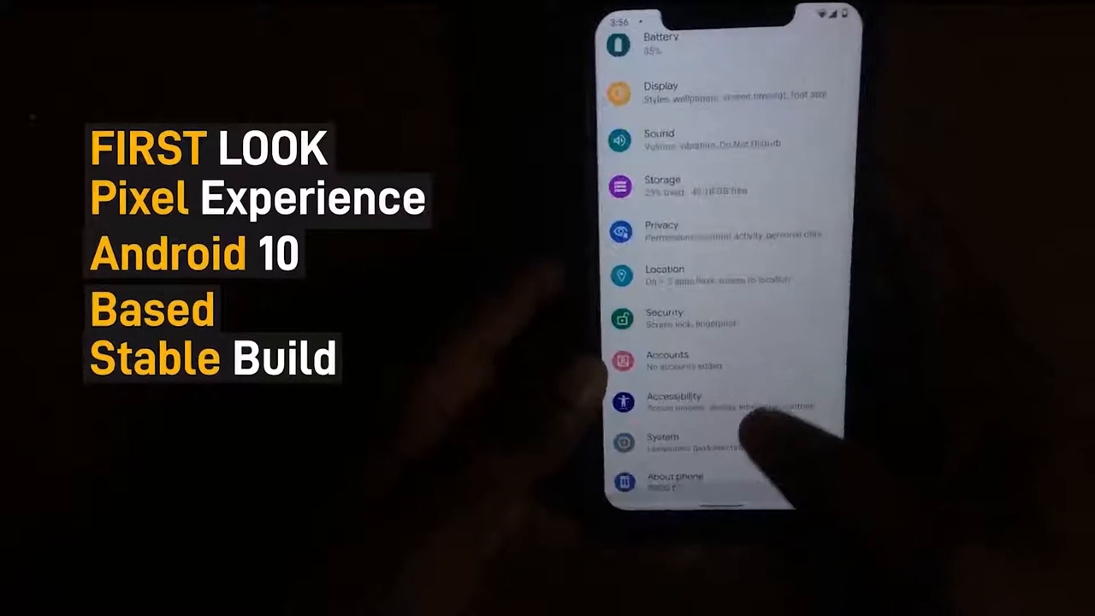
{"action": "left_click", "coordinate": [675, 478]}
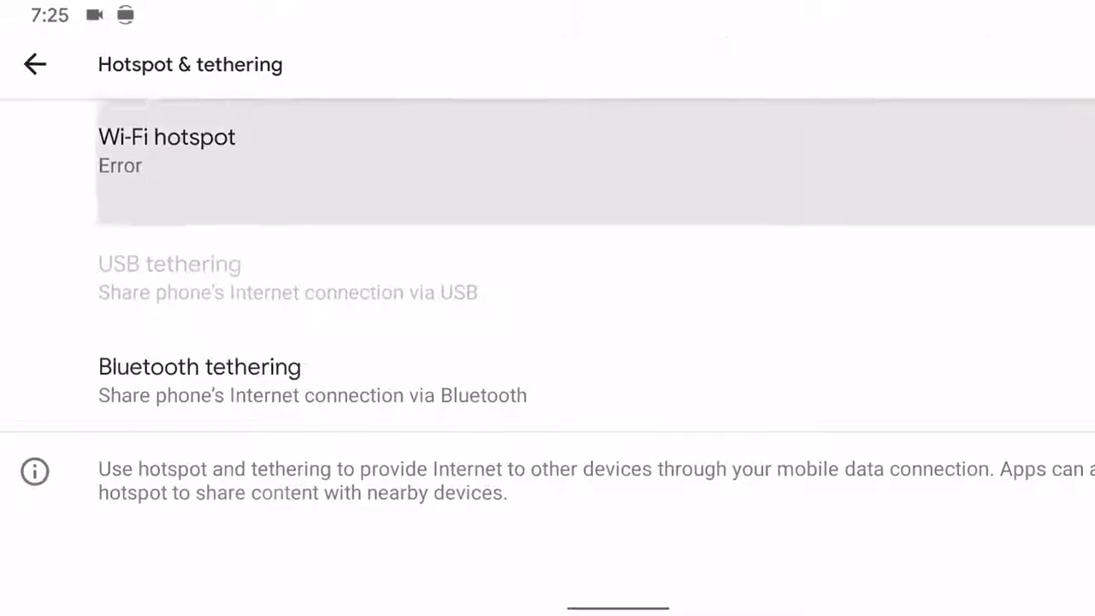
- Try turning Wi-Fi hotspot on twice, with it still reporting Error
{"action": "left_click", "coordinate": [167, 150]}
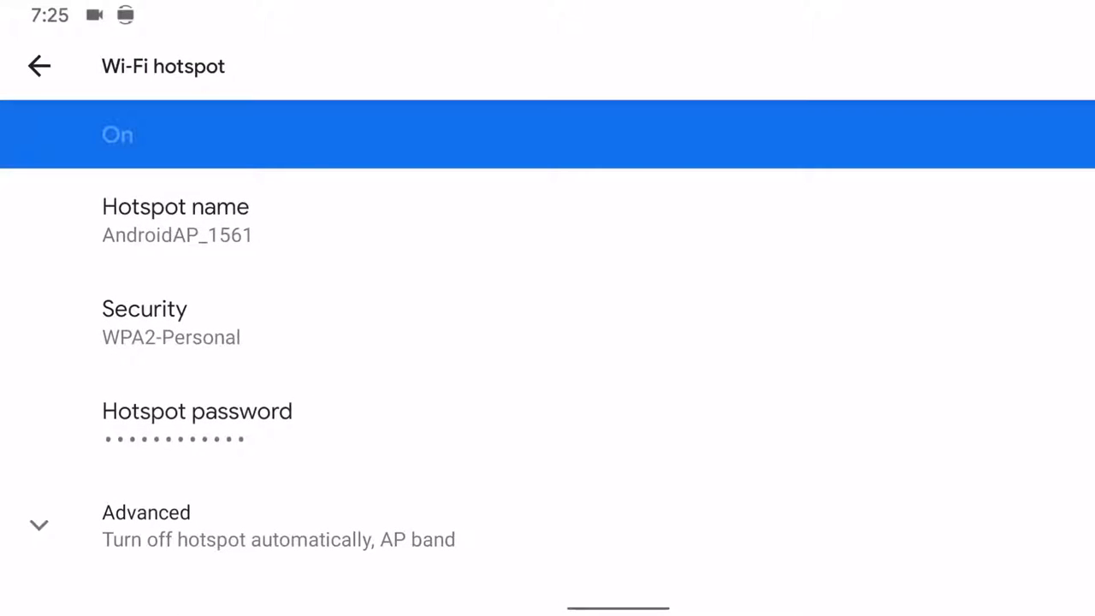
{"action": "left_click", "coordinate": [39, 66]}
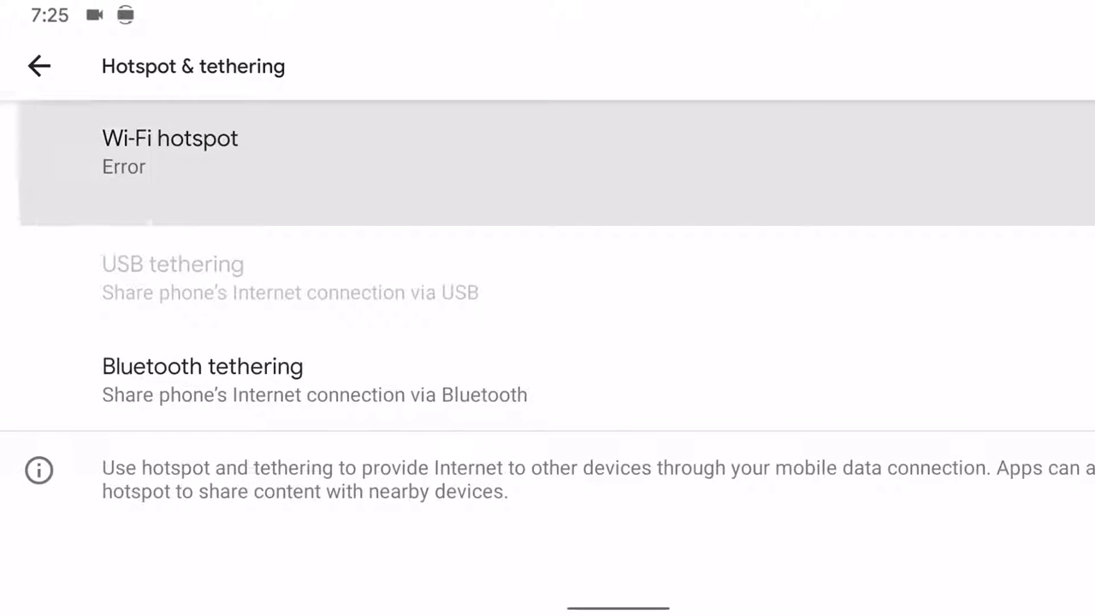
{"action": "left_click", "coordinate": [170, 137]}
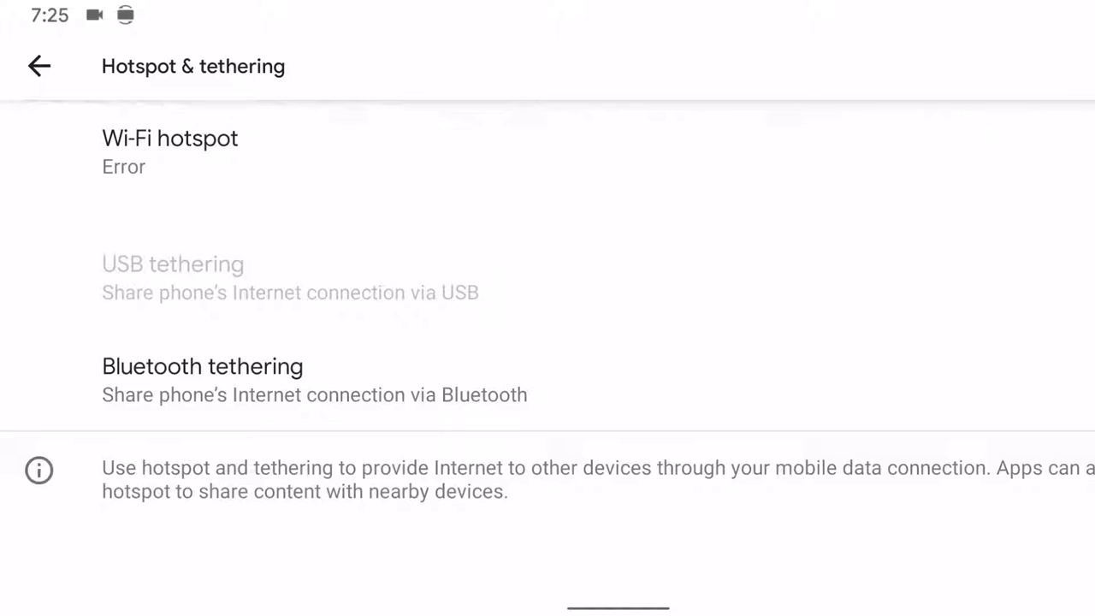
{"action": "left_click", "coordinate": [169, 152]}
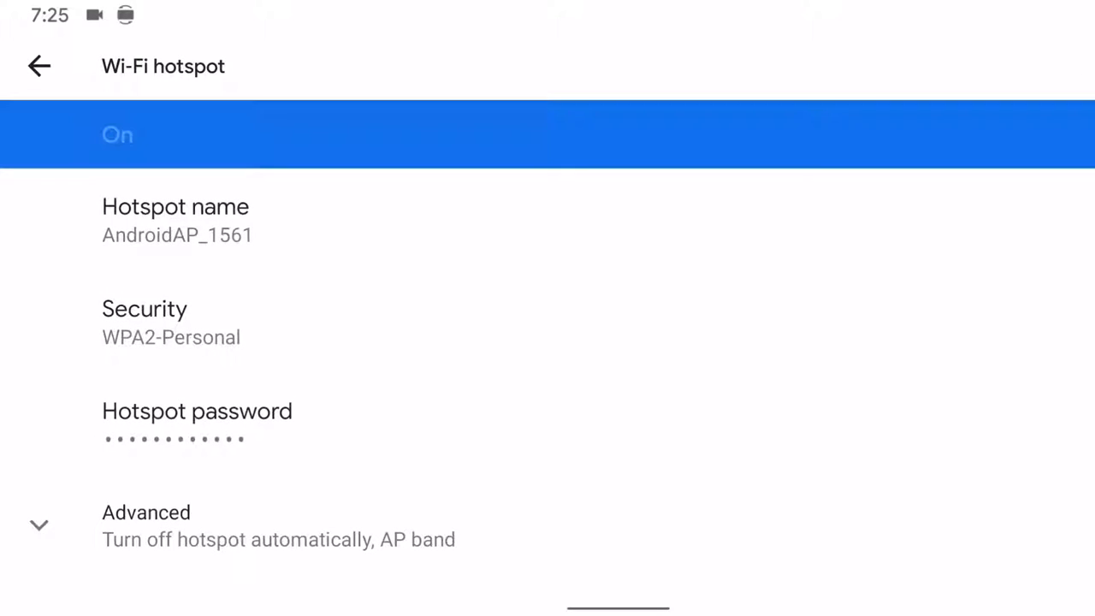
{"action": "left_click", "coordinate": [39, 66]}
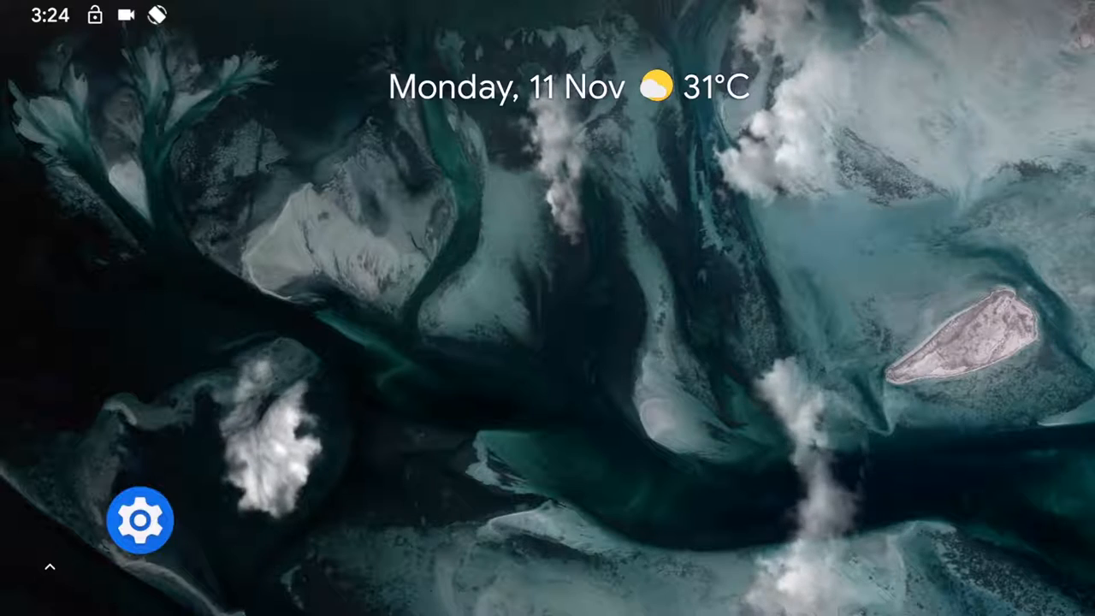
- Open Settings' Security page and scroll through its options
{"action": "left_click", "coordinate": [140, 521]}
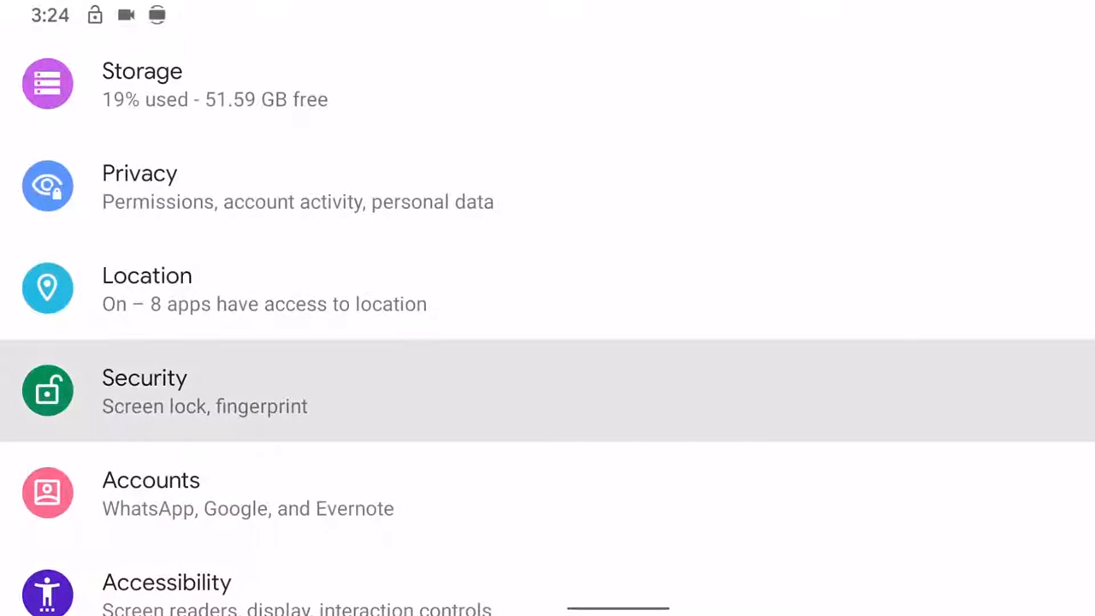
{"action": "left_click", "coordinate": [144, 391]}
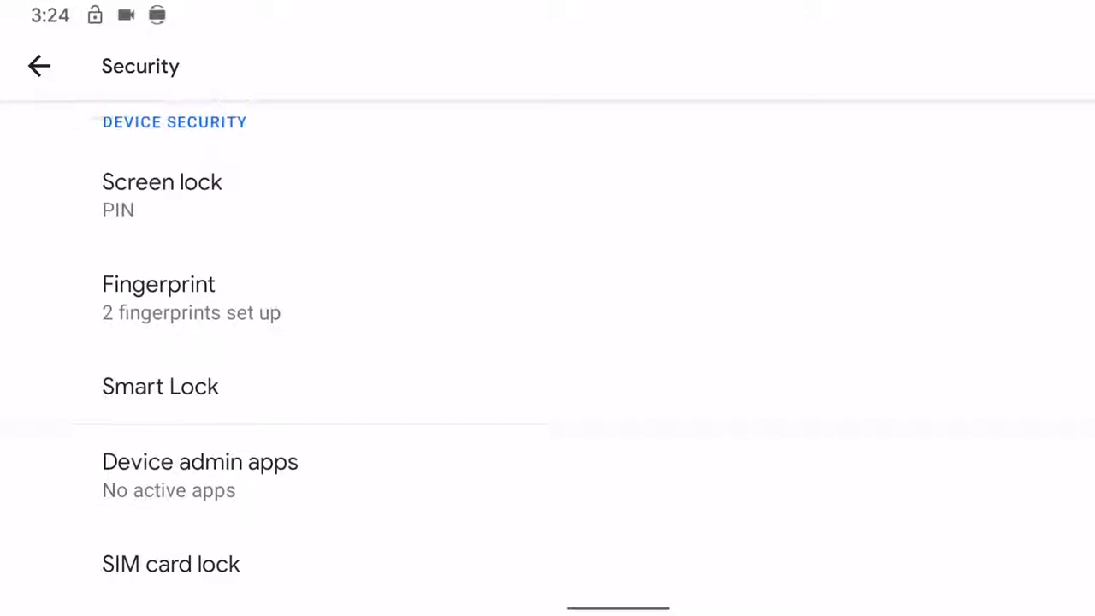
{"action": "scroll", "scroll_direction": "down", "scroll_amount": 3}
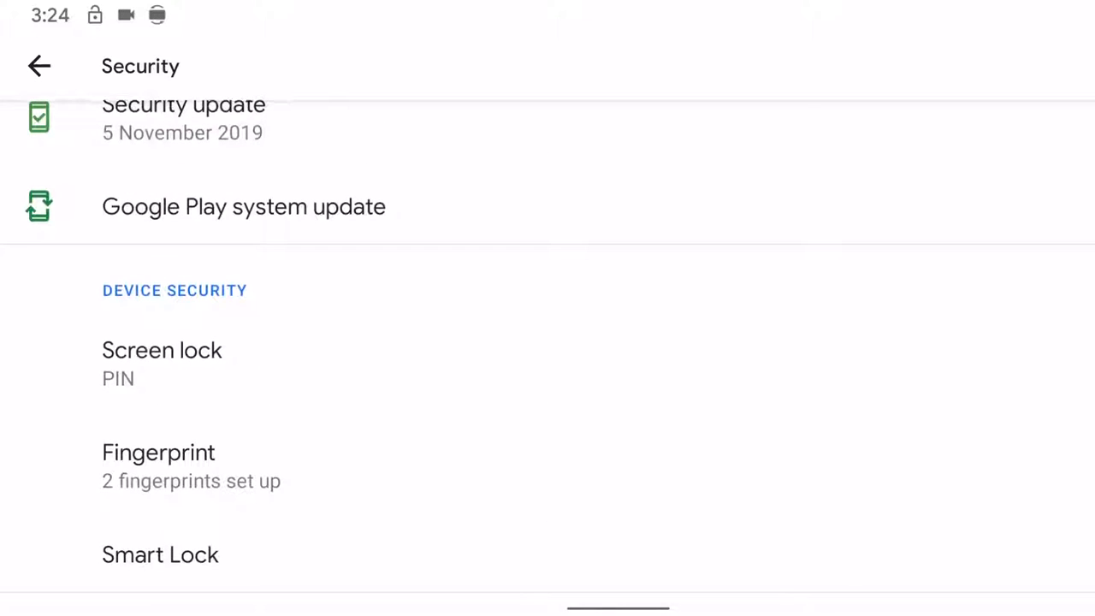
{"action": "scroll", "scroll_direction": "down", "scroll_amount": 3}
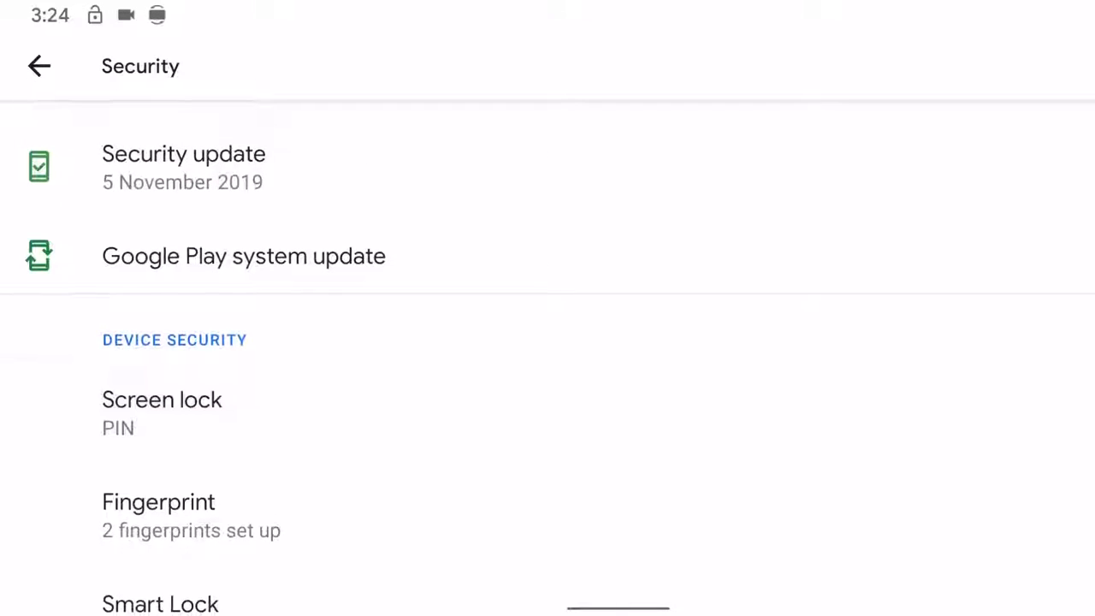
{"action": "scroll", "scroll_direction": "down", "scroll_amount": 3}
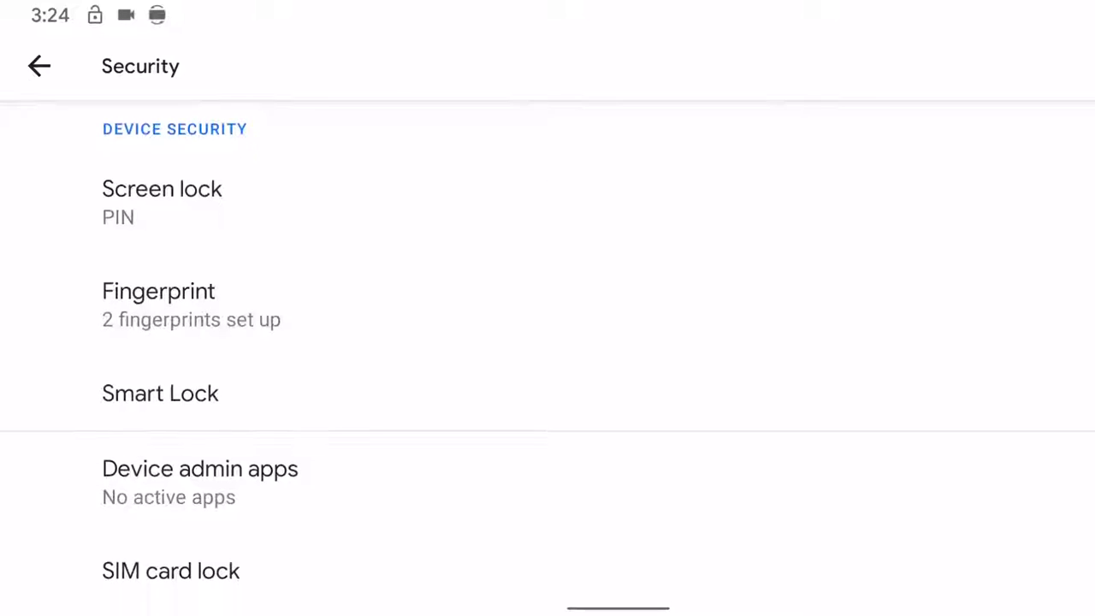
- View the Smart Lock options, then go back to the main Settings list
{"action": "left_click", "coordinate": [162, 188]}
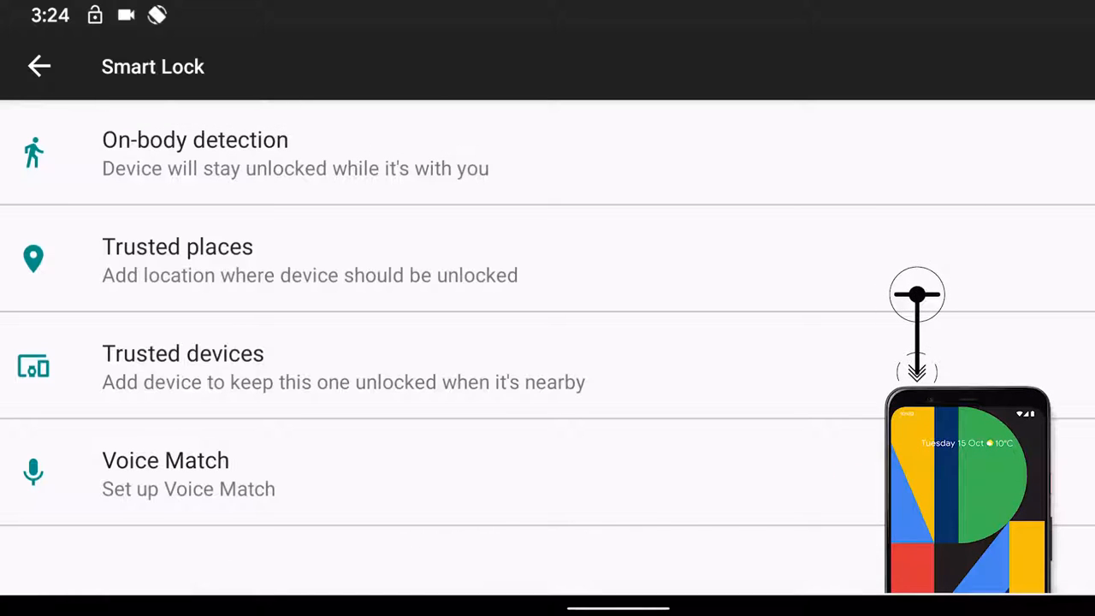
{"action": "left_click", "coordinate": [40, 66]}
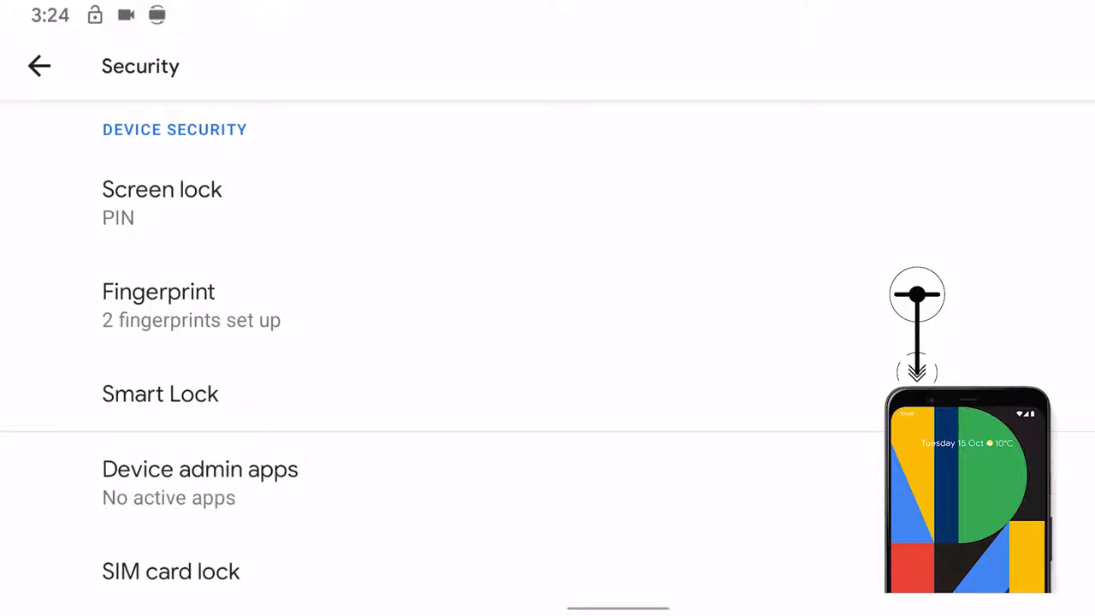
{"action": "left_click", "coordinate": [39, 66]}
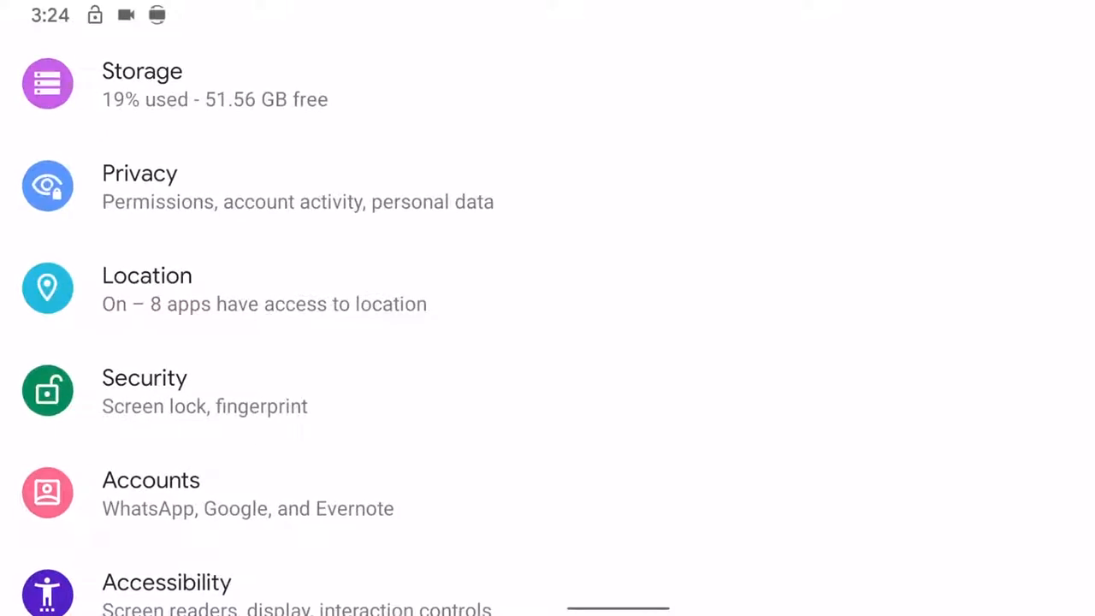
- Search Settings for 'face' to find the Face Unlock options
{"action": "scroll", "scroll_direction": "down", "scroll_amount": 3}
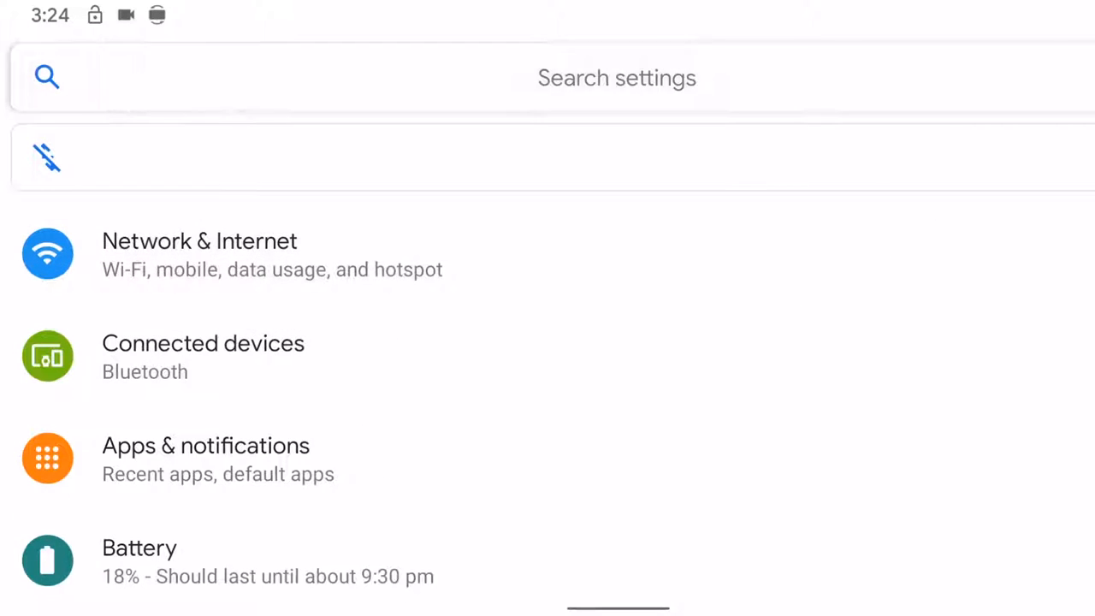
{"action": "type", "text": "fac"}
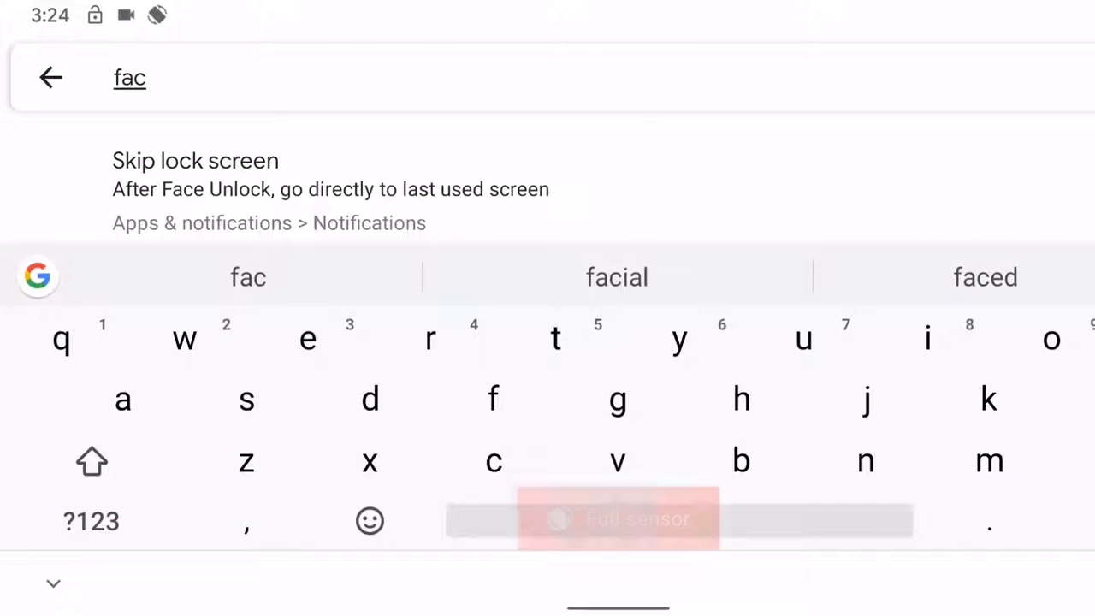
{"action": "type", "text": "e"}
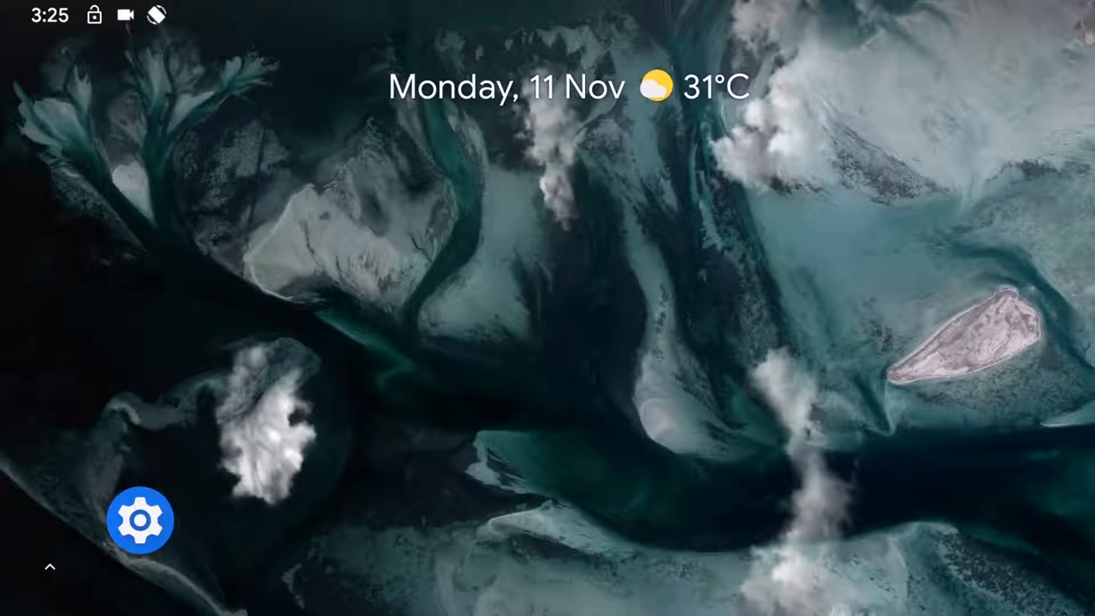
- Reopen Settings and scroll through the JIO mobile network options
{"action": "left_click", "coordinate": [140, 519]}
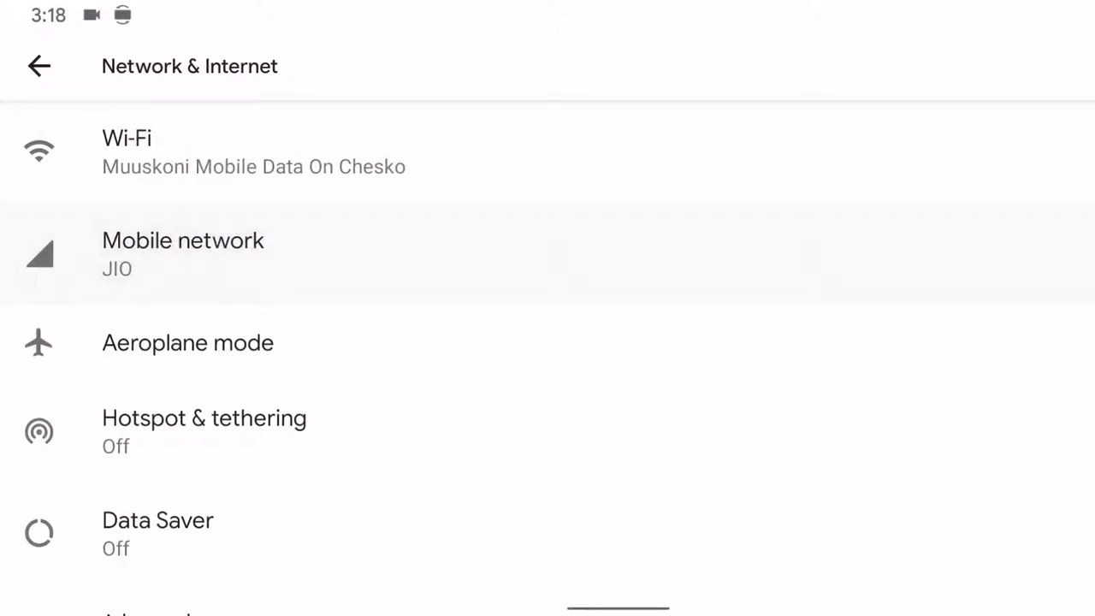
{"action": "left_click", "coordinate": [183, 254]}
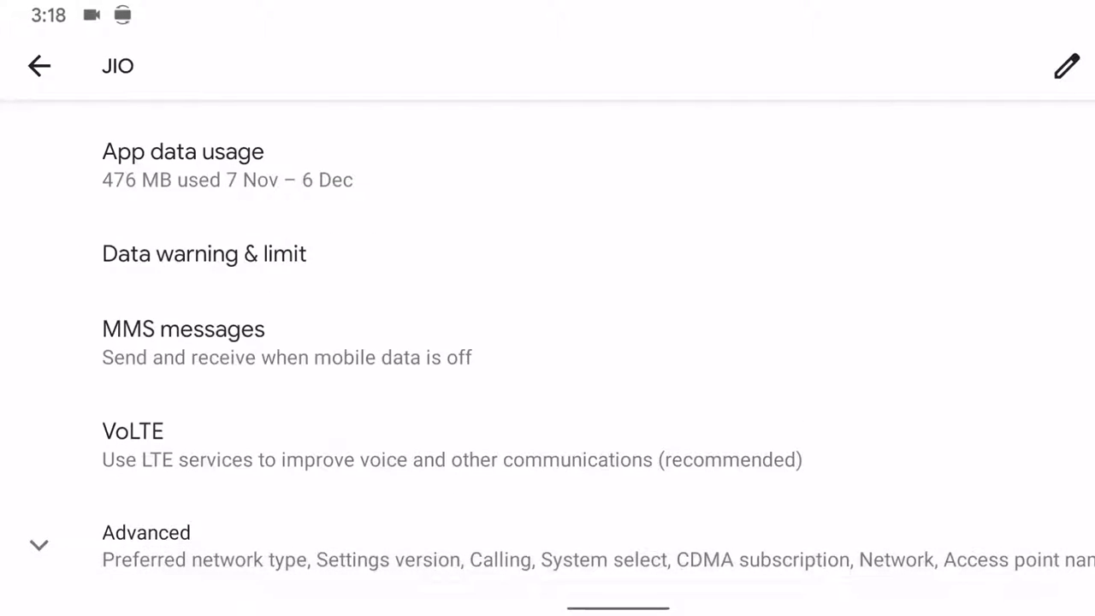
{"action": "scroll", "scroll_direction": "down", "scroll_amount": 3}
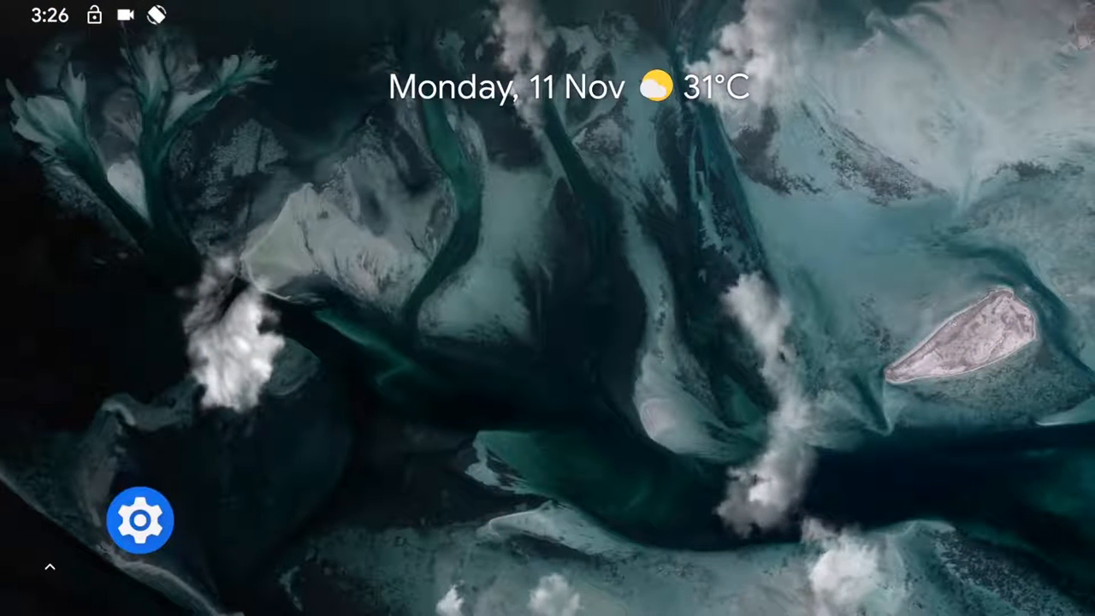
- Open Display, then Styles & wallpapers, and page twice through the Default style previews
{"action": "left_click", "coordinate": [142, 521]}
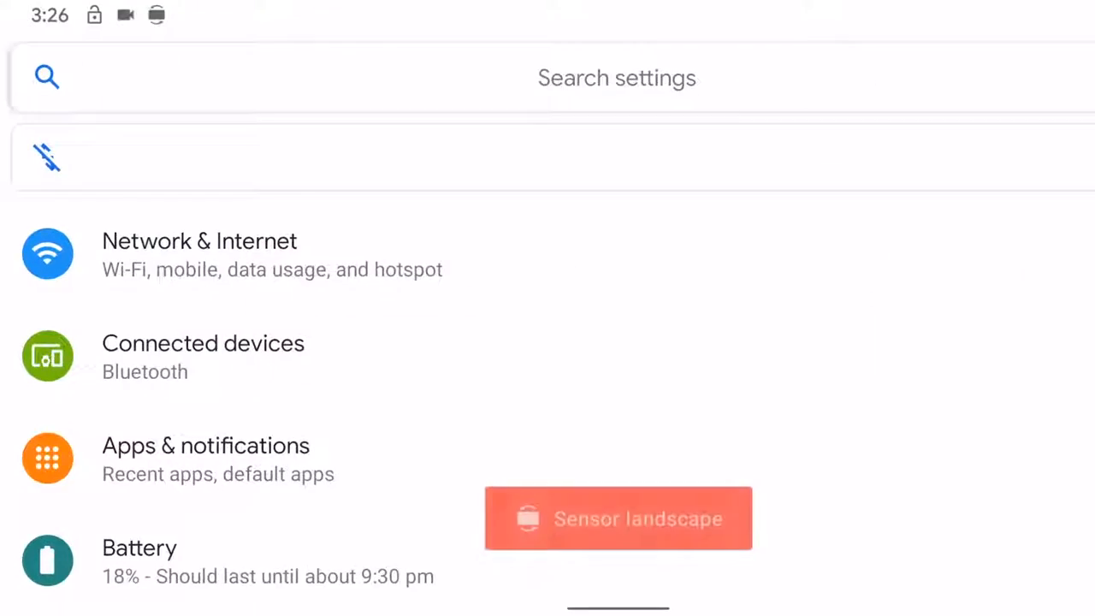
{"action": "scroll", "scroll_direction": "down", "scroll_amount": 3}
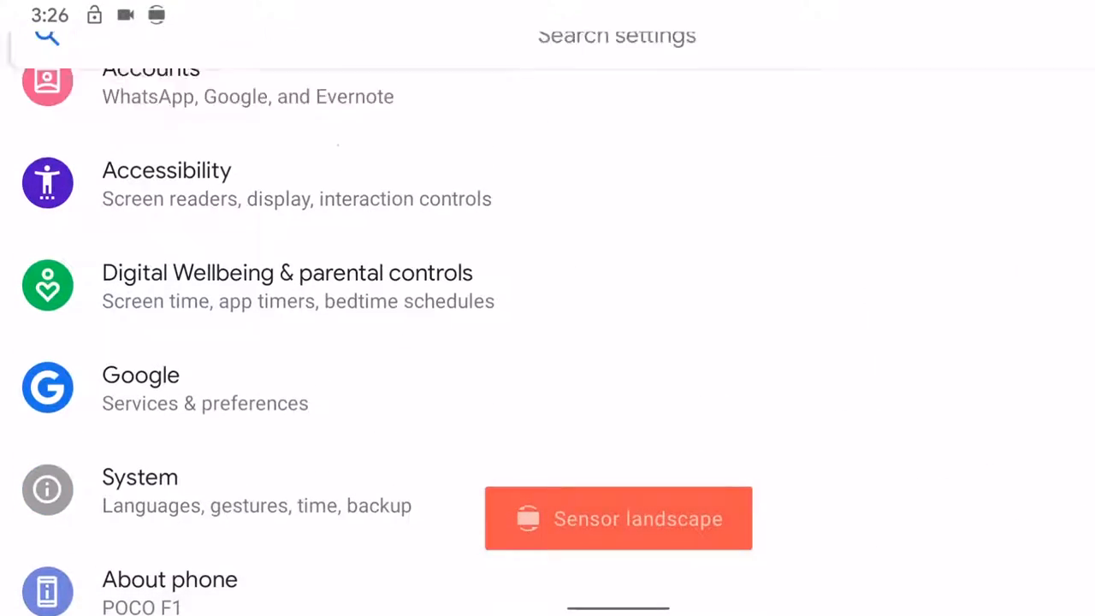
{"action": "scroll", "scroll_direction": "down", "scroll_amount": 3}
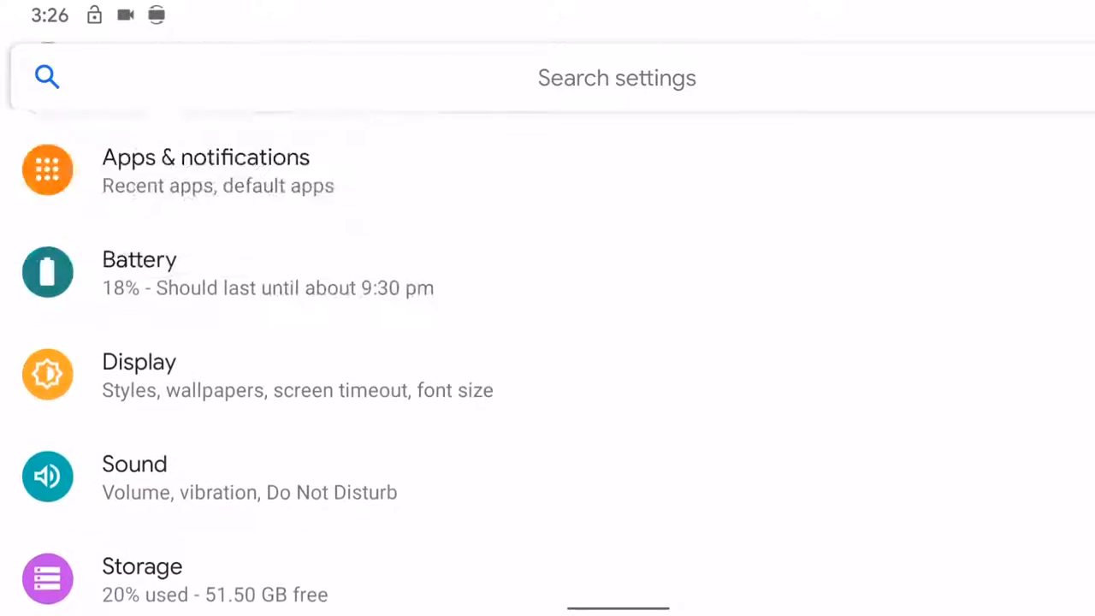
{"action": "left_click", "coordinate": [139, 375]}
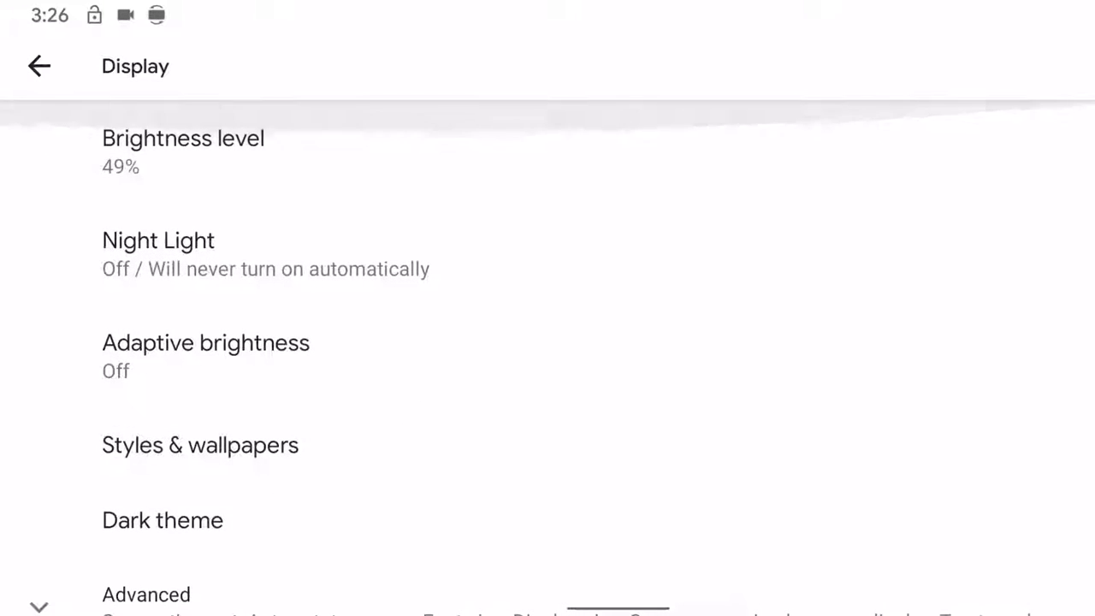
{"action": "left_click", "coordinate": [200, 445]}
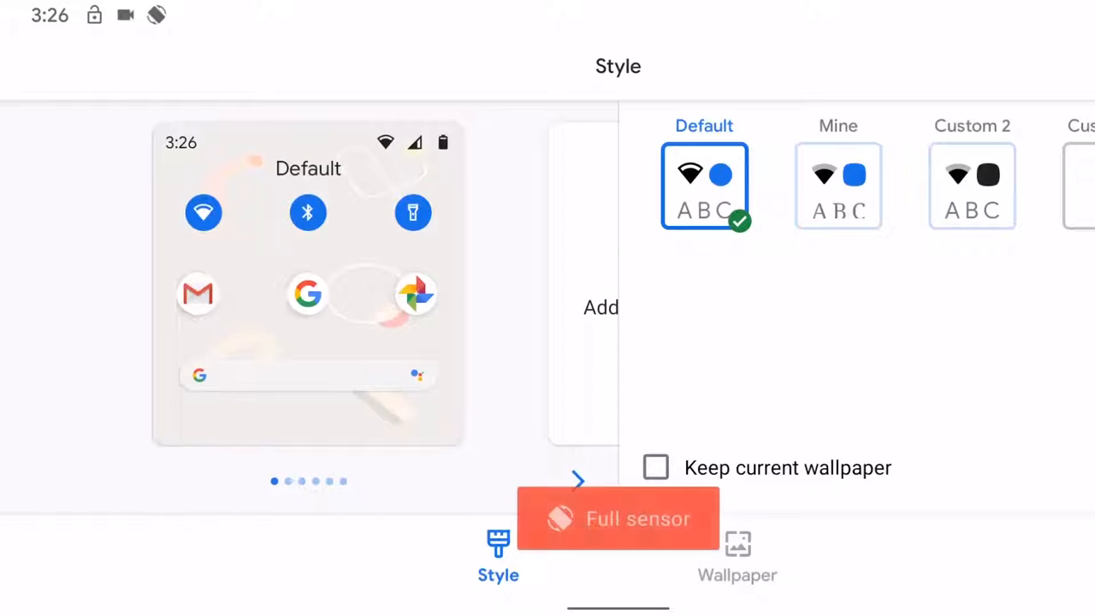
{"action": "left_click", "coordinate": [577, 479]}
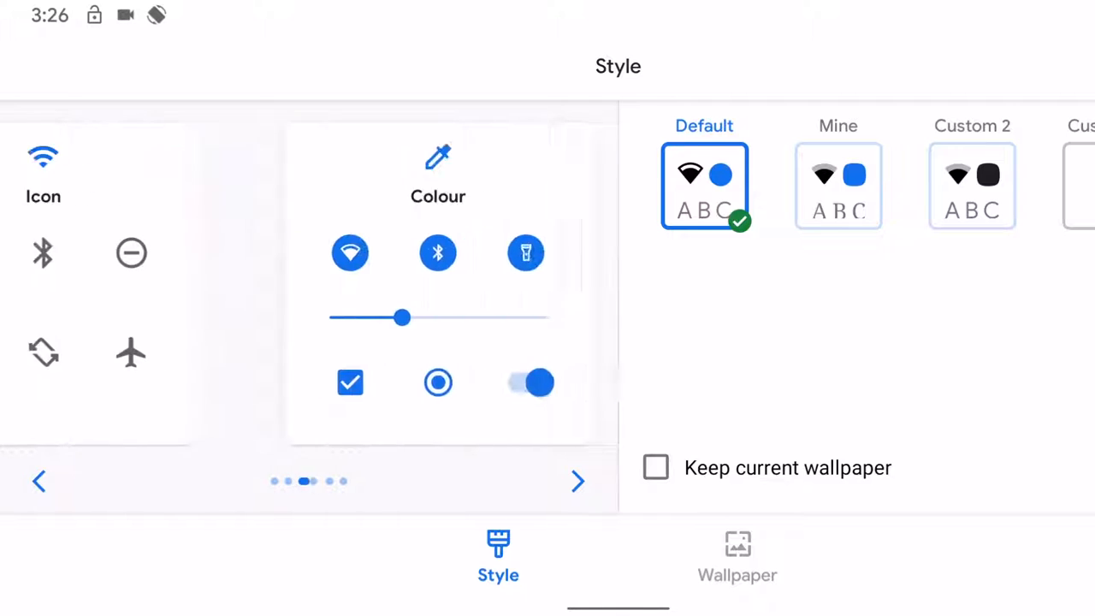
{"action": "left_click", "coordinate": [577, 480]}
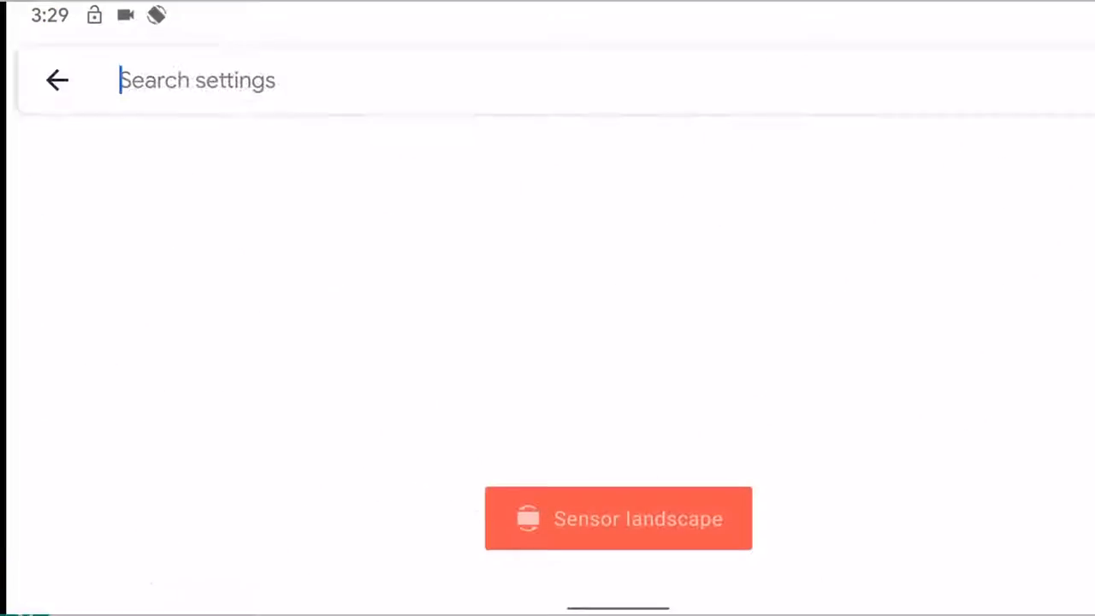
- Search 'cast', open the Cast page showing no nearby devices, then leave it
{"action": "type", "text": "cast"}
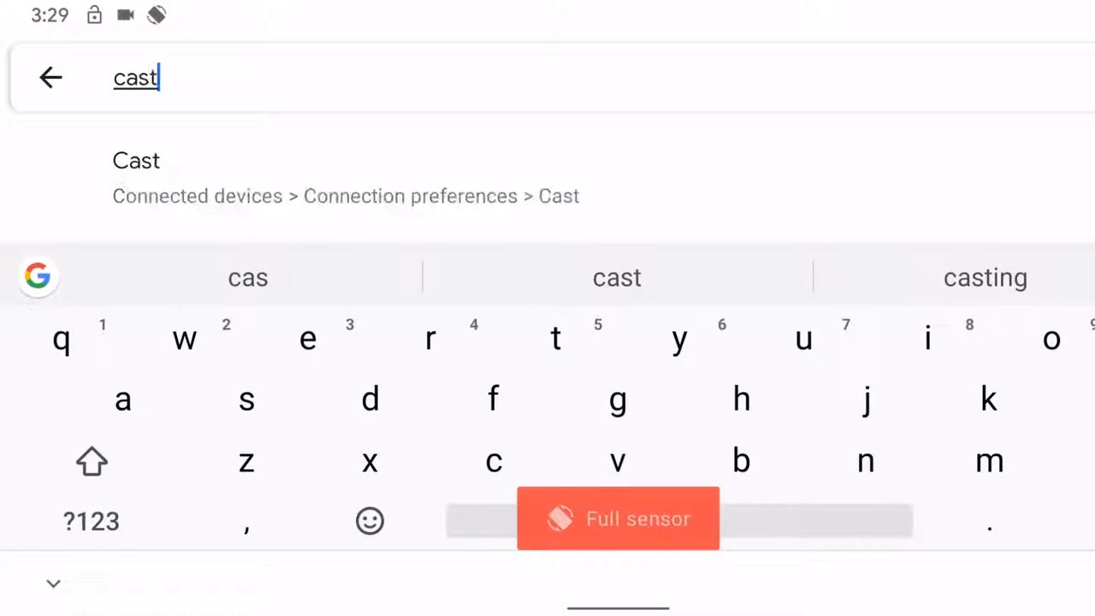
{"action": "left_click", "coordinate": [136, 159]}
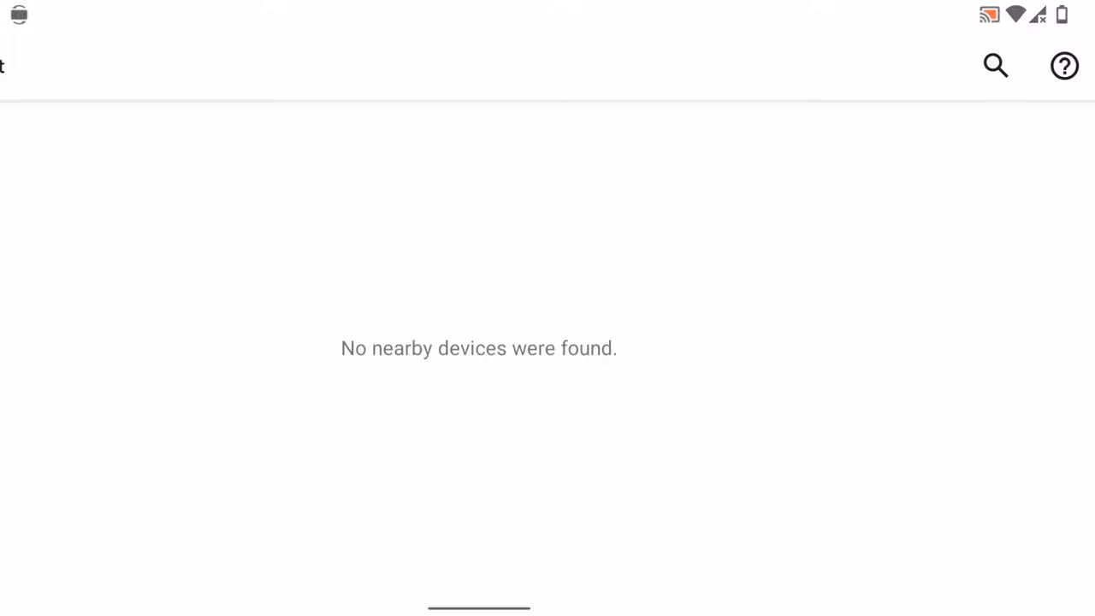
{"action": "left_click", "coordinate": [1064, 65]}
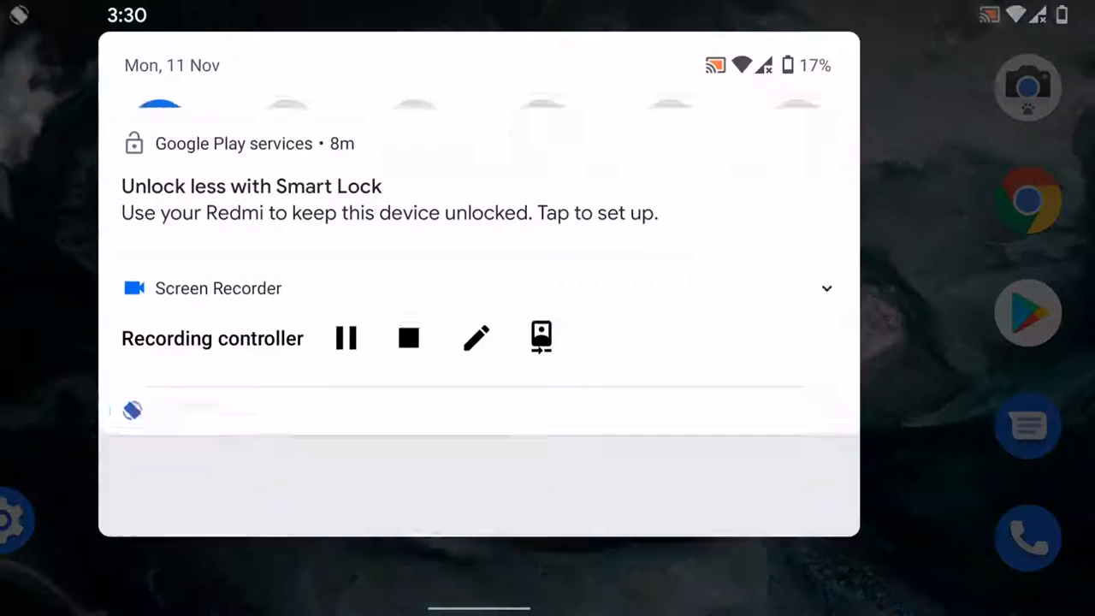
{"action": "scroll", "scroll_direction": "down", "scroll_amount": 3}
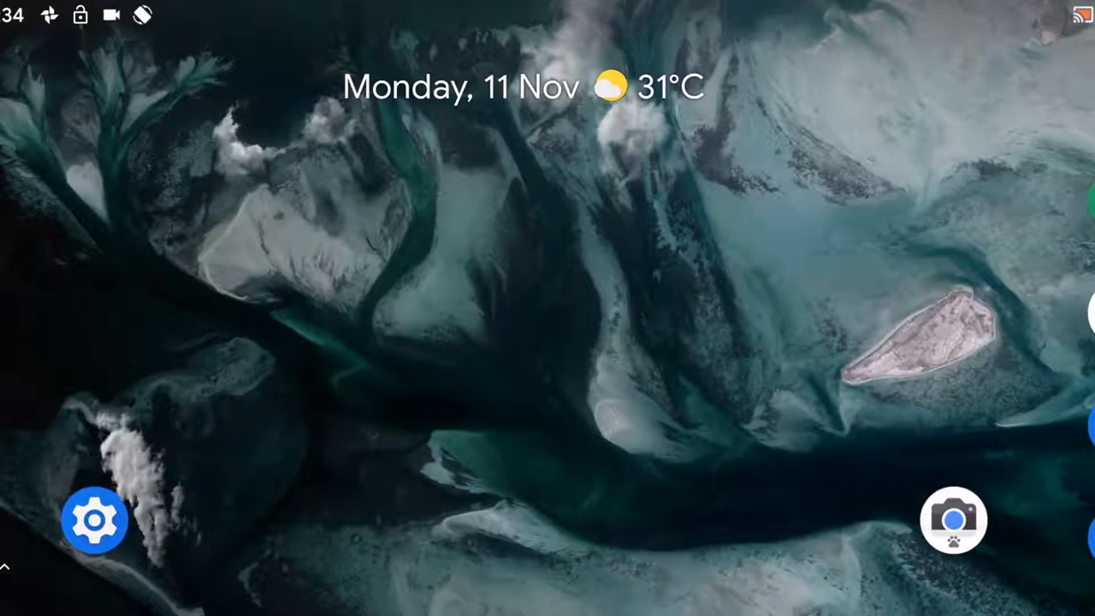
- Launch GCam and take a Night Sight photo of the TOSHIBA logo
{"action": "left_click", "coordinate": [952, 520]}
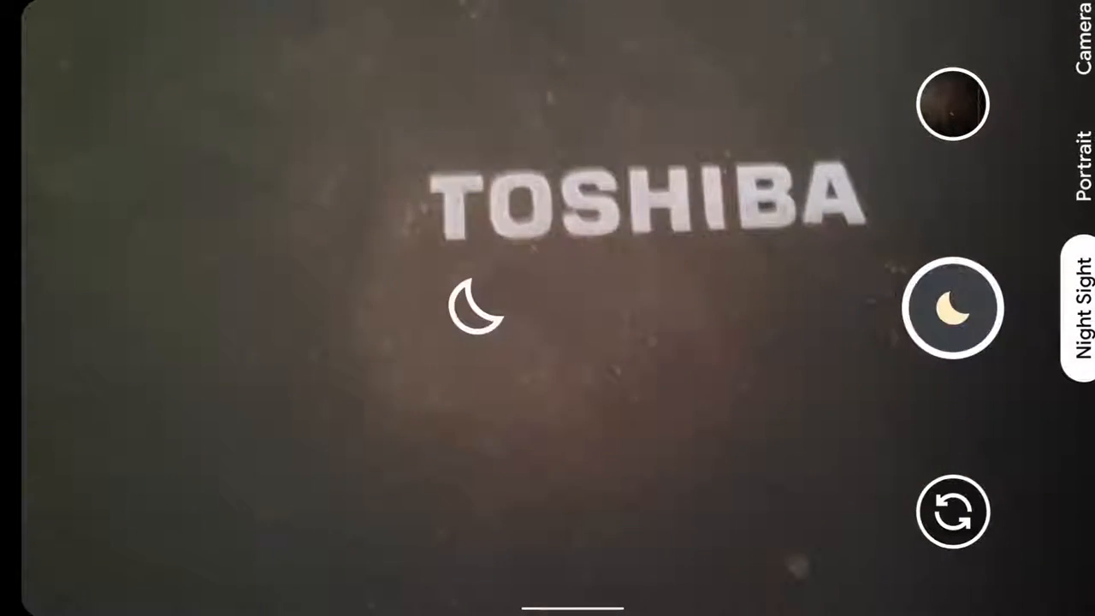
{"action": "left_click", "coordinate": [952, 308]}
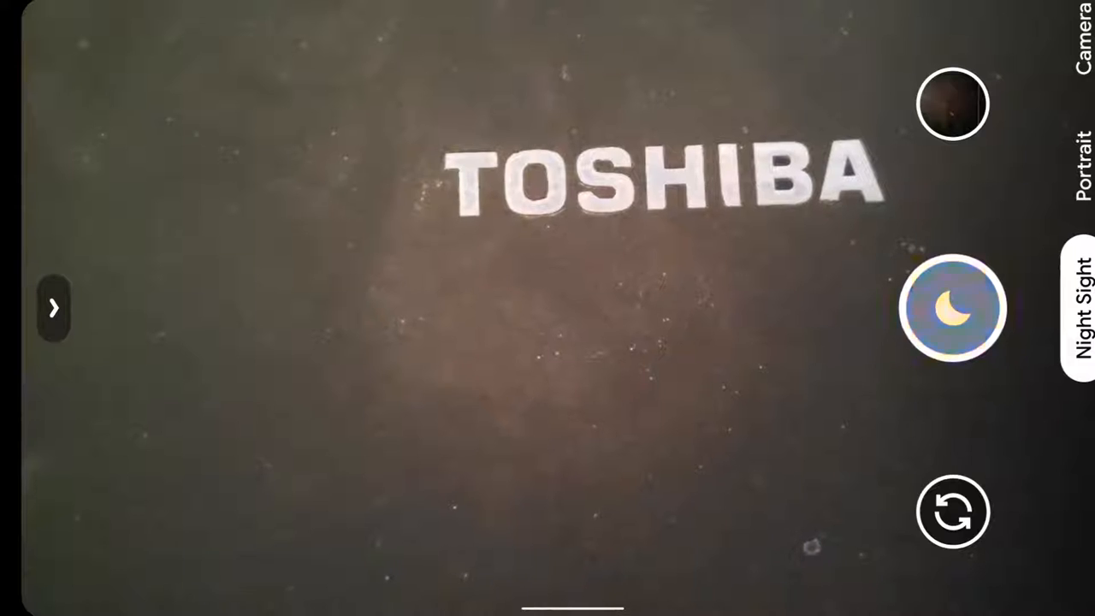
{"action": "left_click", "coordinate": [952, 308]}
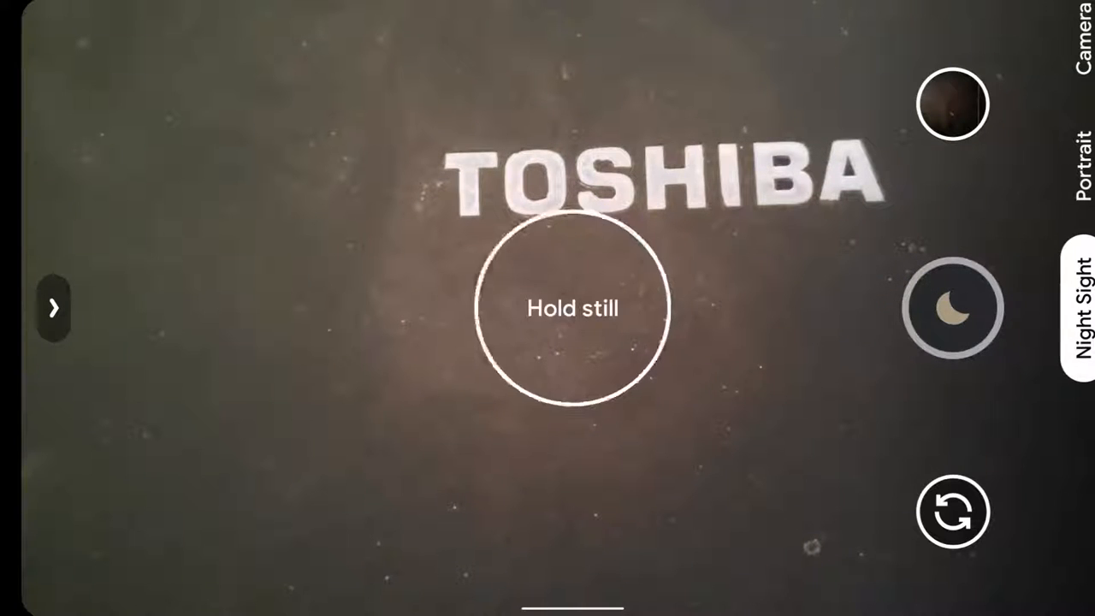
{"action": "left_click", "coordinate": [952, 308]}
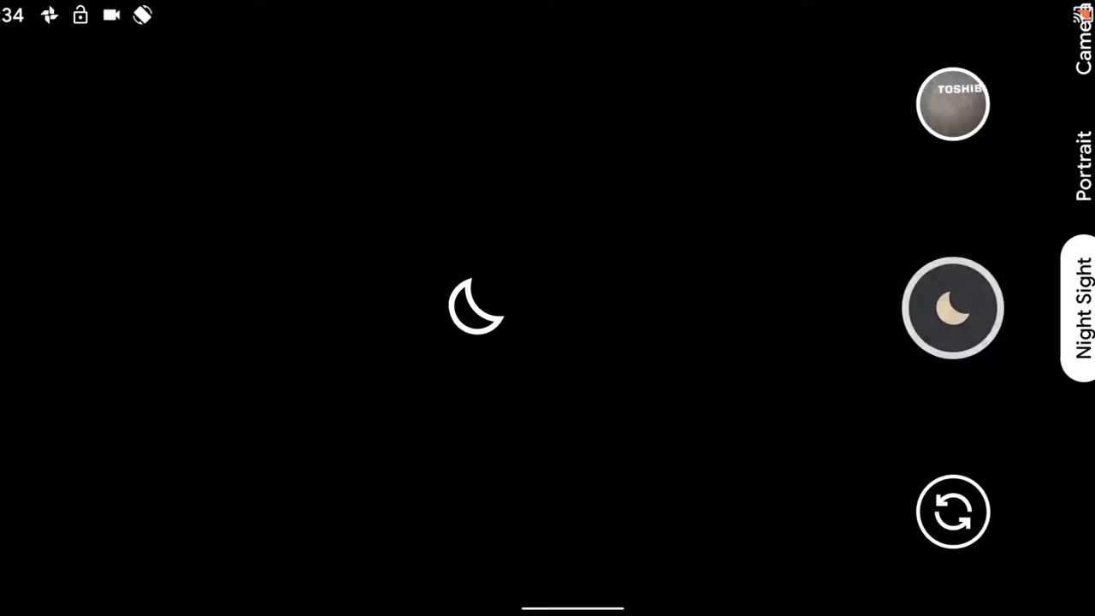